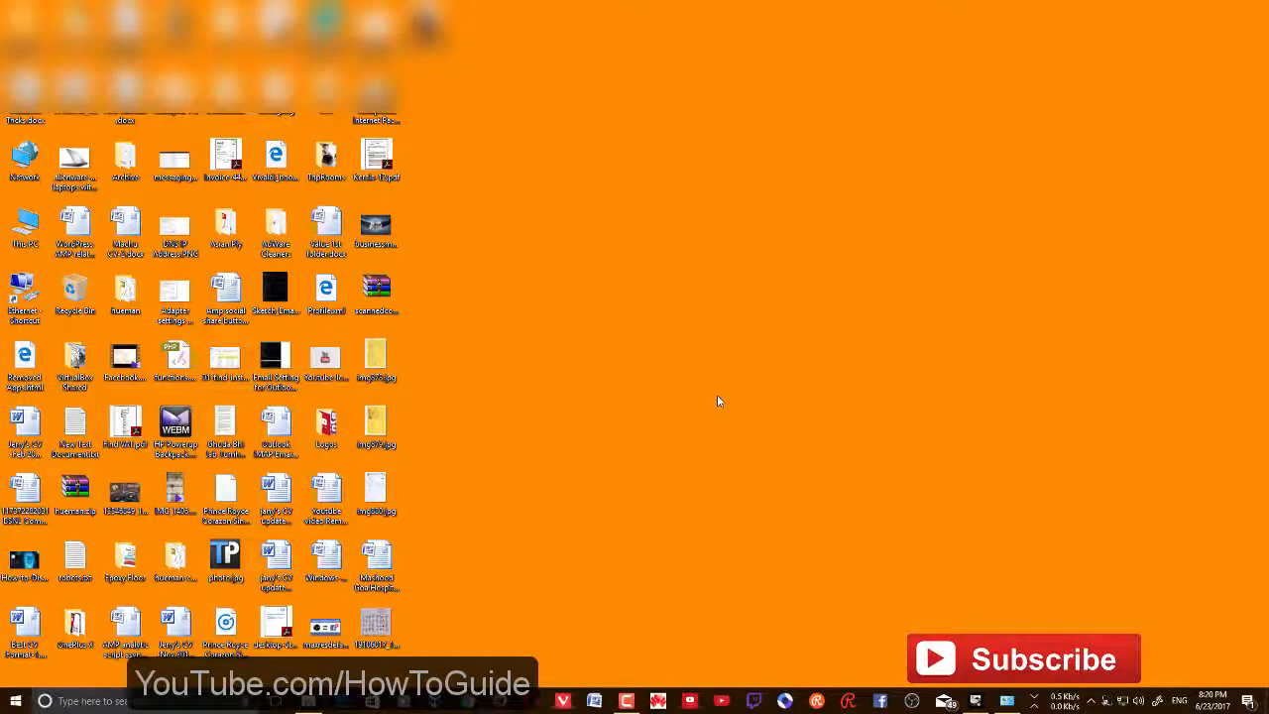
- Reach the System Storage page showing local drives and more storage settings
click(1008, 701)
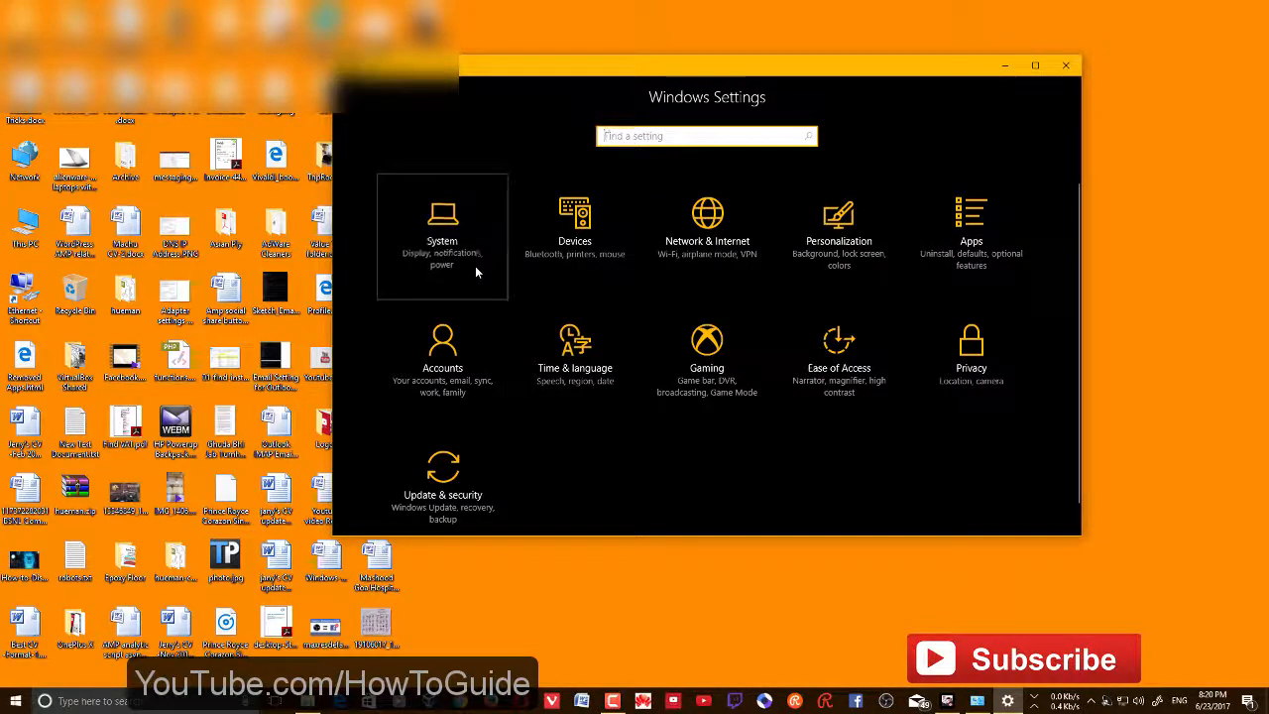
click(442, 238)
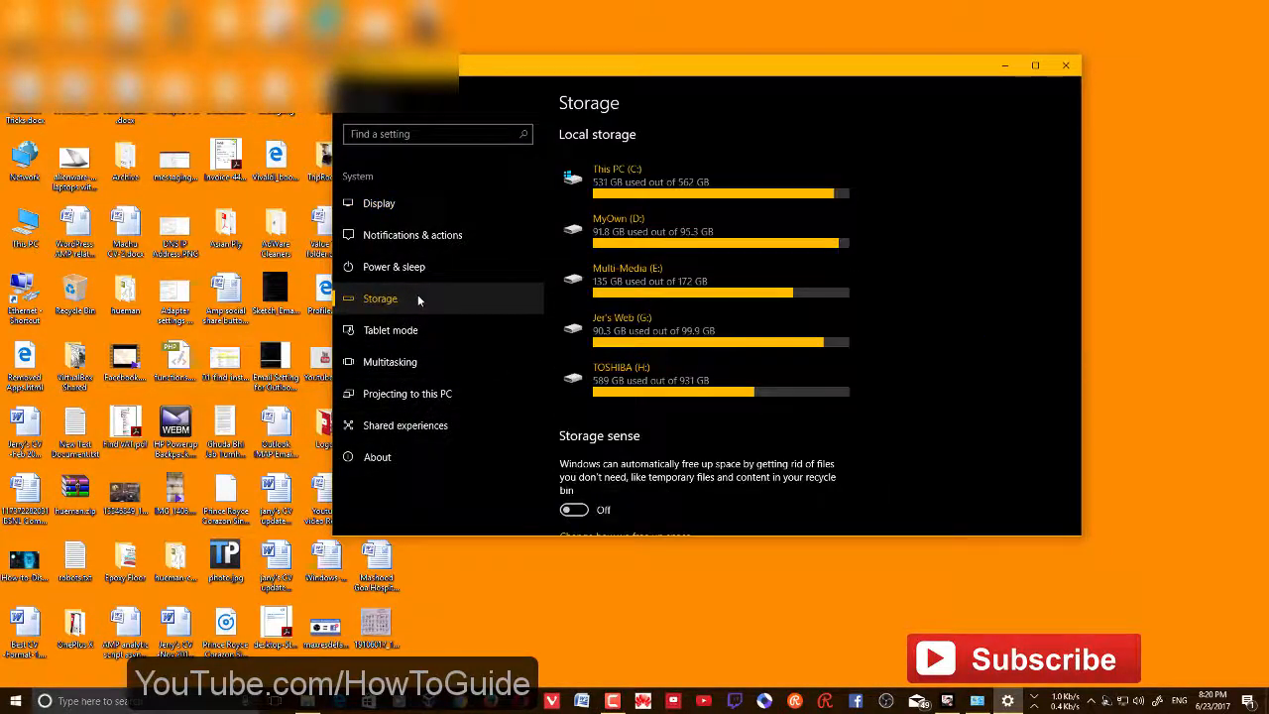
scroll(down, 3)
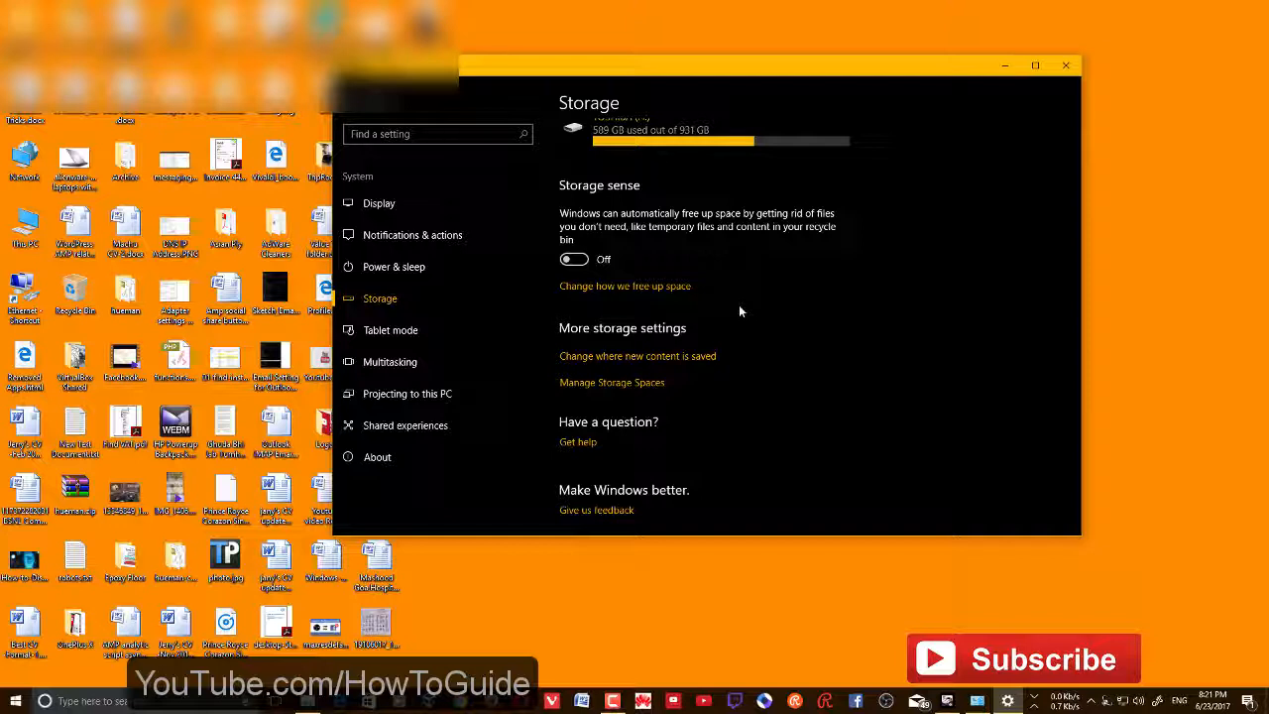
mouse_move(690, 381)
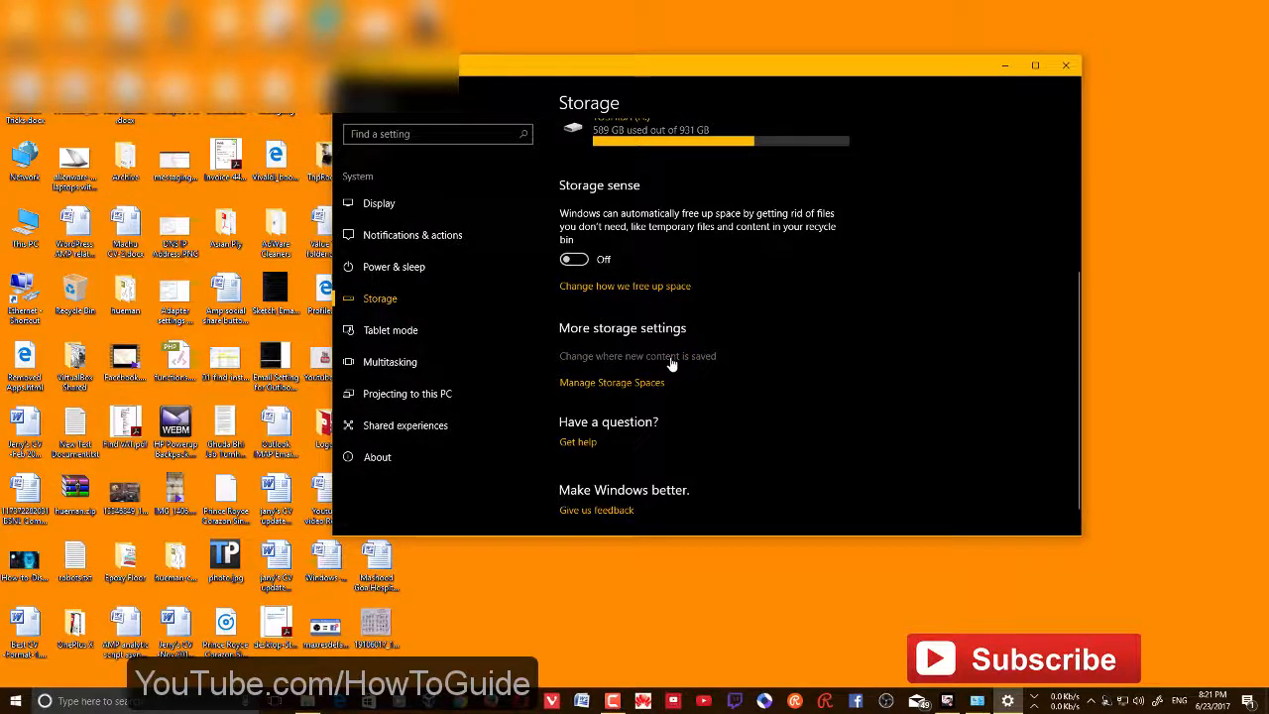
- Set TOSHIBA (H:) as the default save location for new apps
click(638, 357)
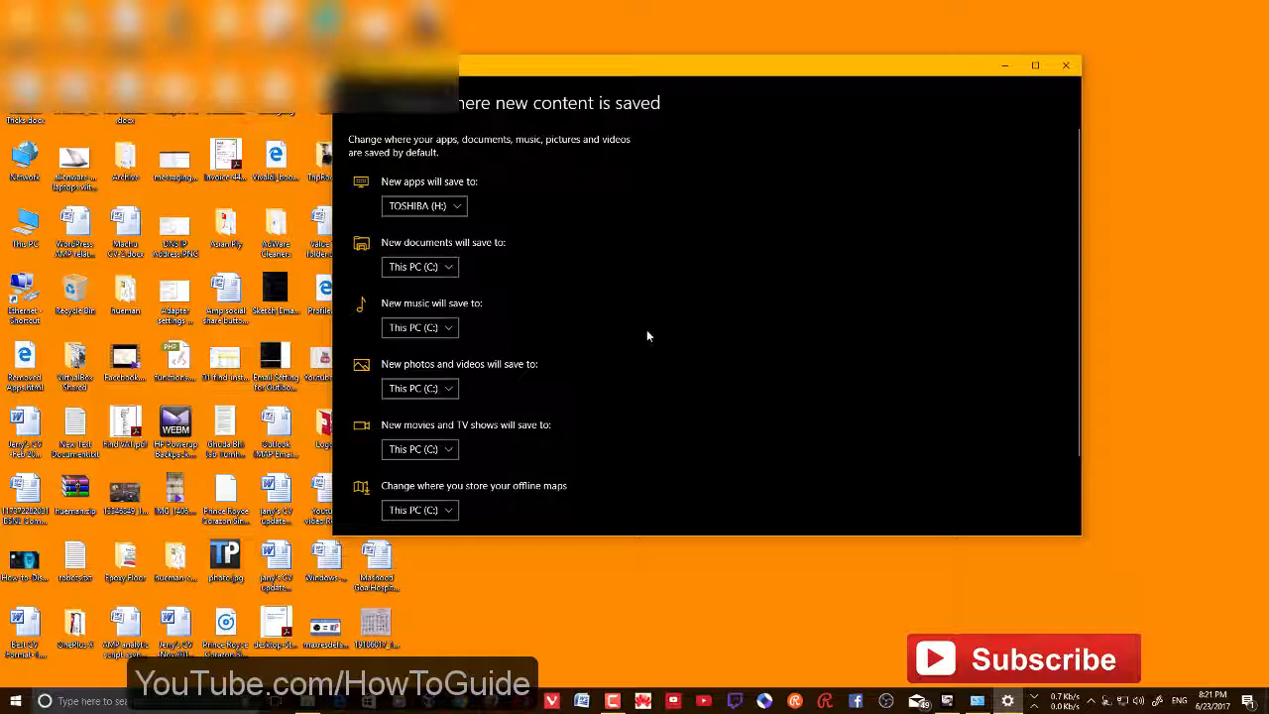
mouse_move(541, 326)
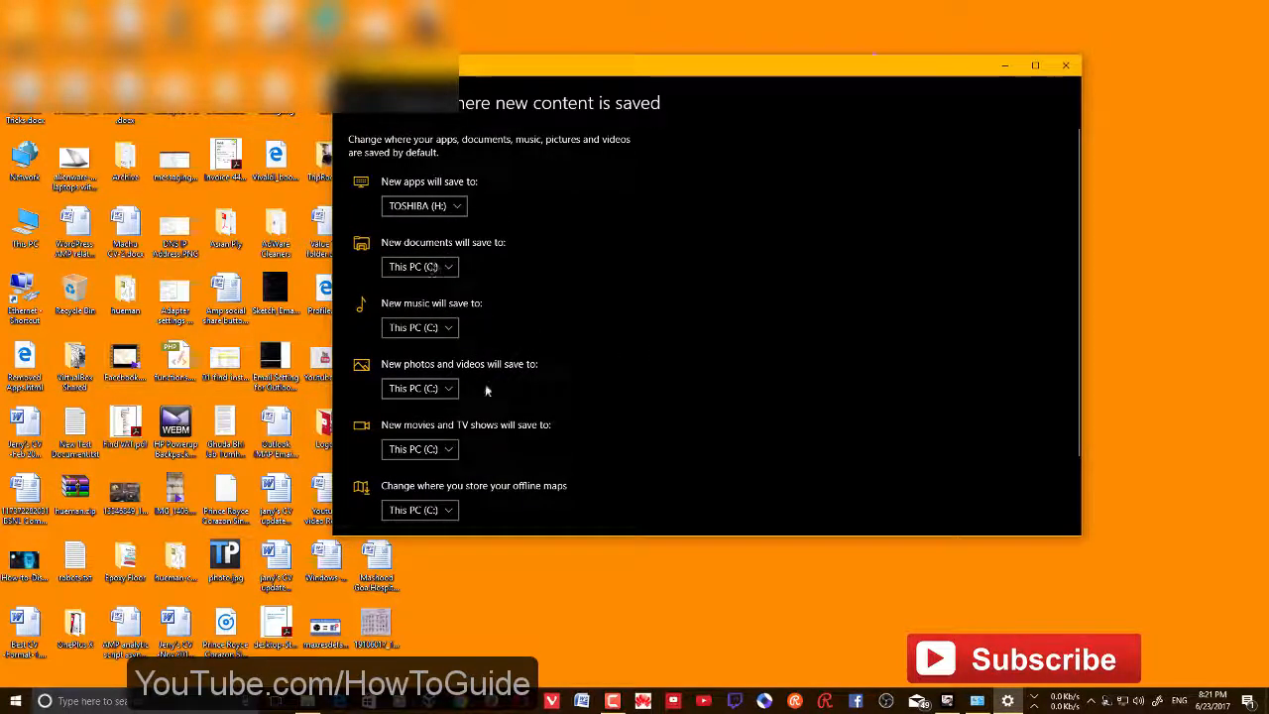
mouse_move(599, 301)
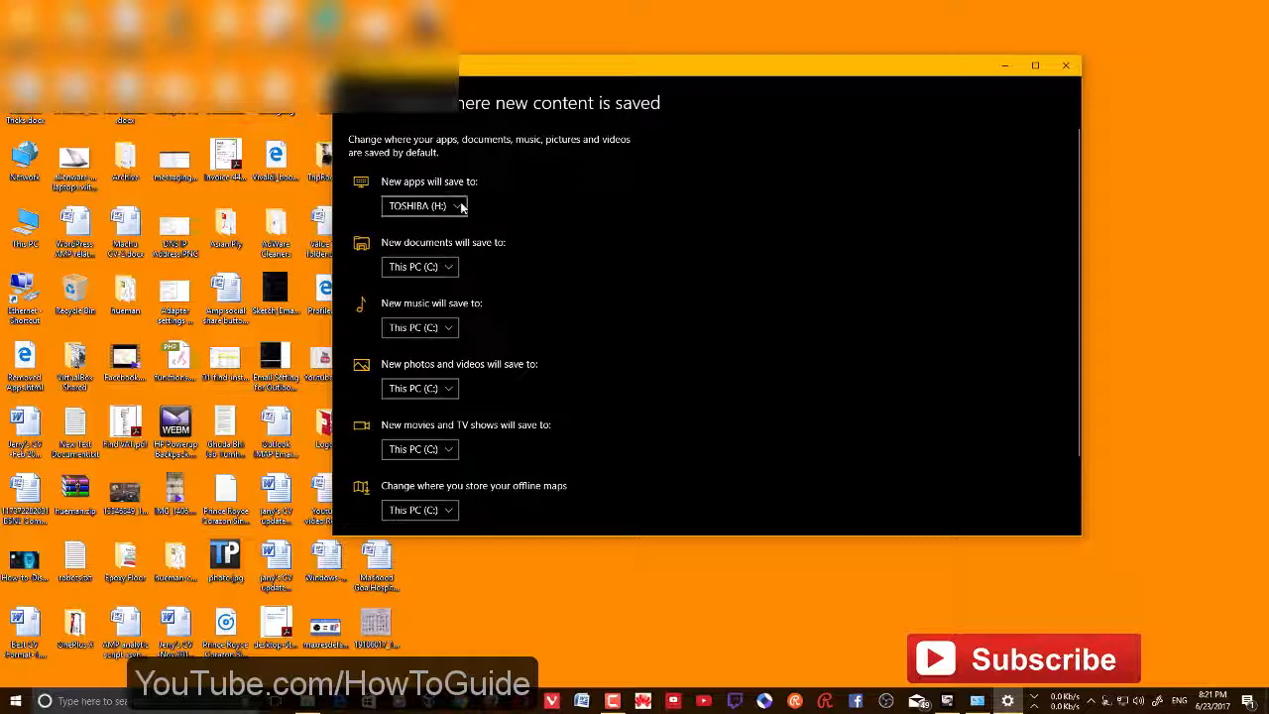
click(425, 206)
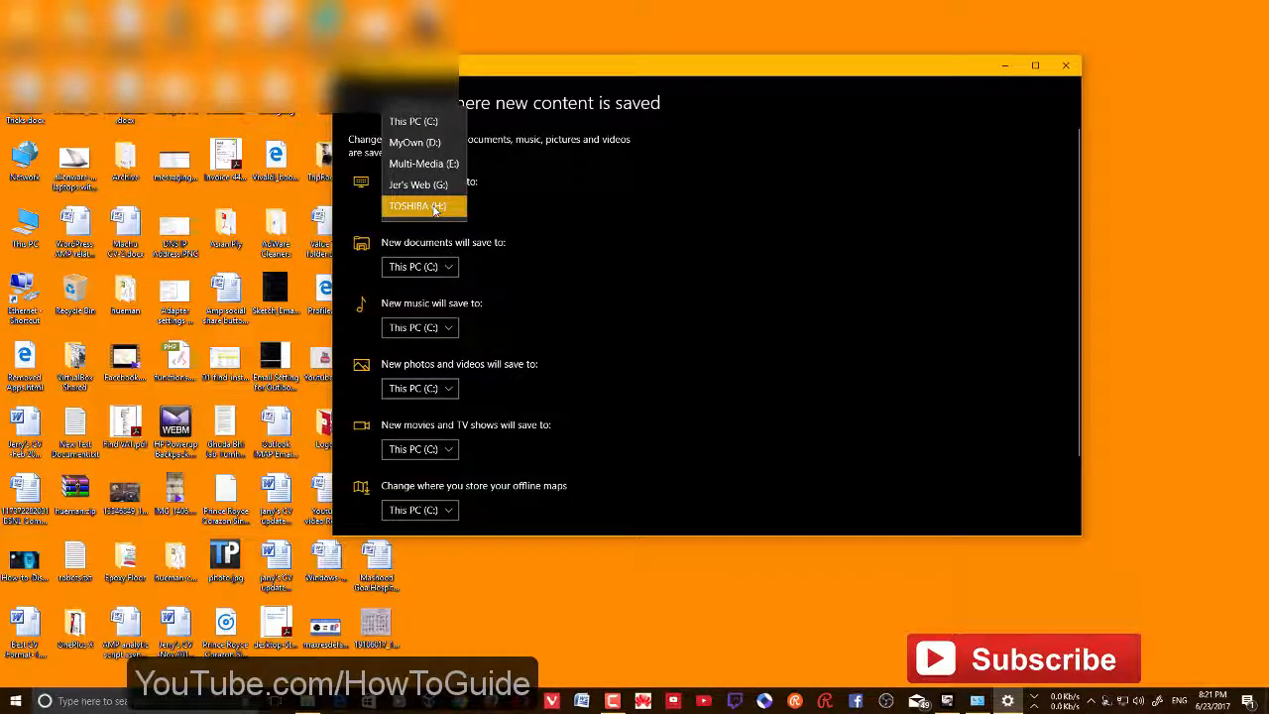
mouse_move(420, 121)
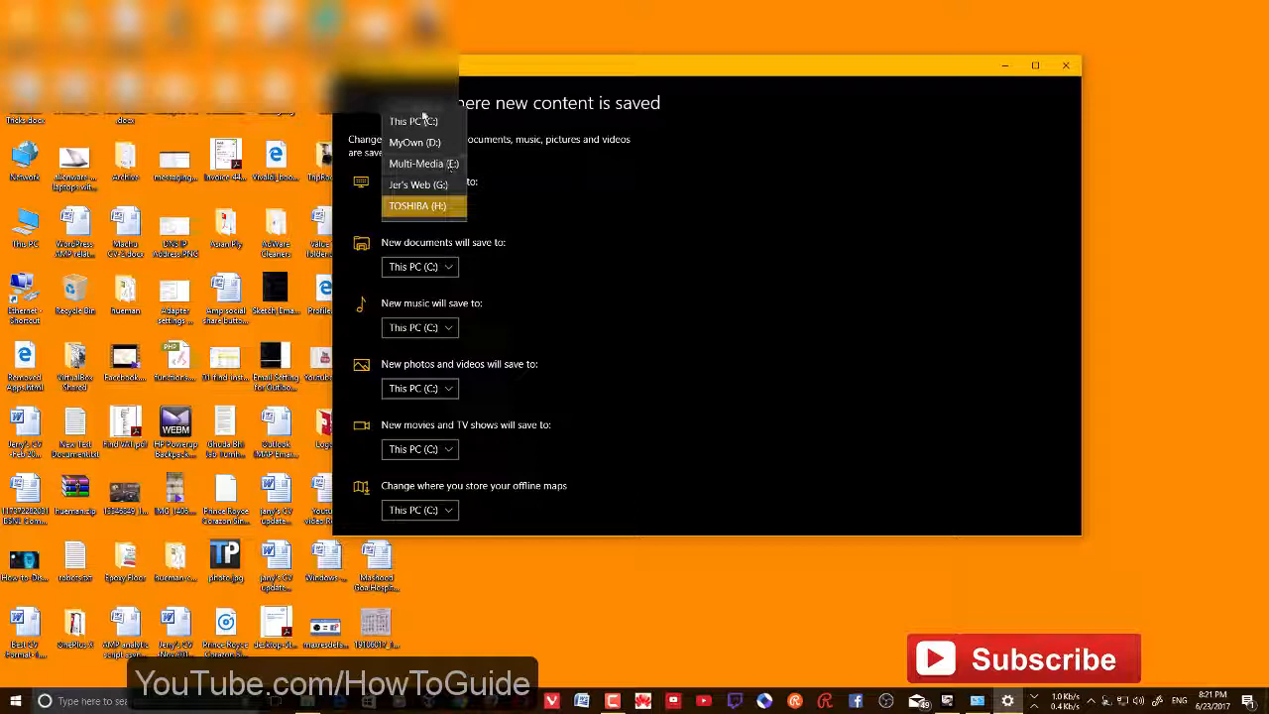
mouse_move(433, 175)
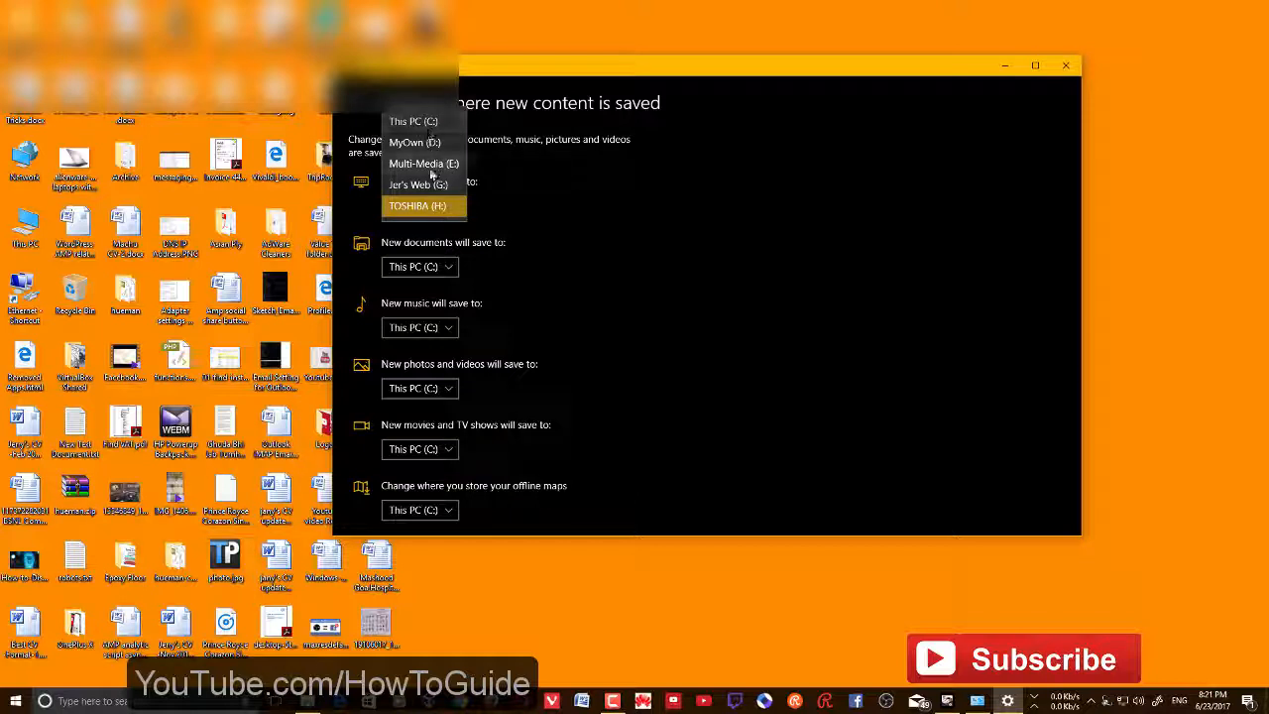
mouse_move(444, 222)
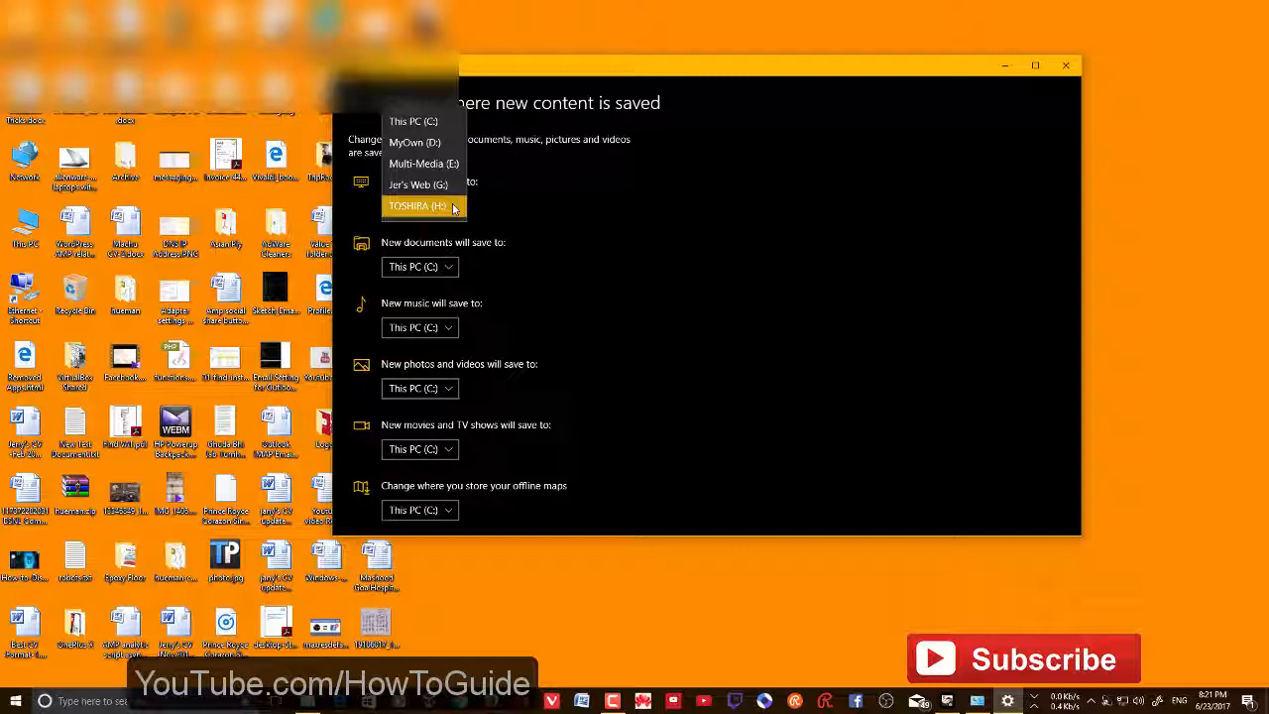
click(416, 206)
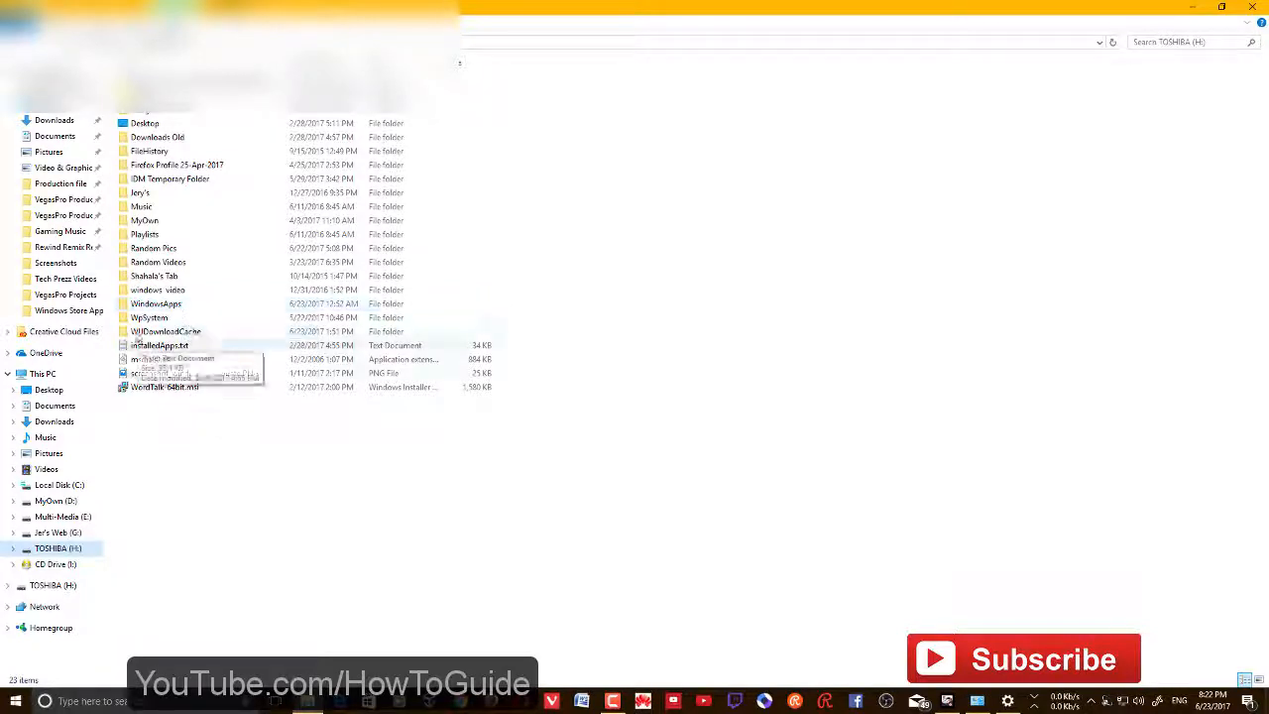
- Select the WindowsApps folder on the TOSHIBA (H:) drive in File Explorer
click(155, 303)
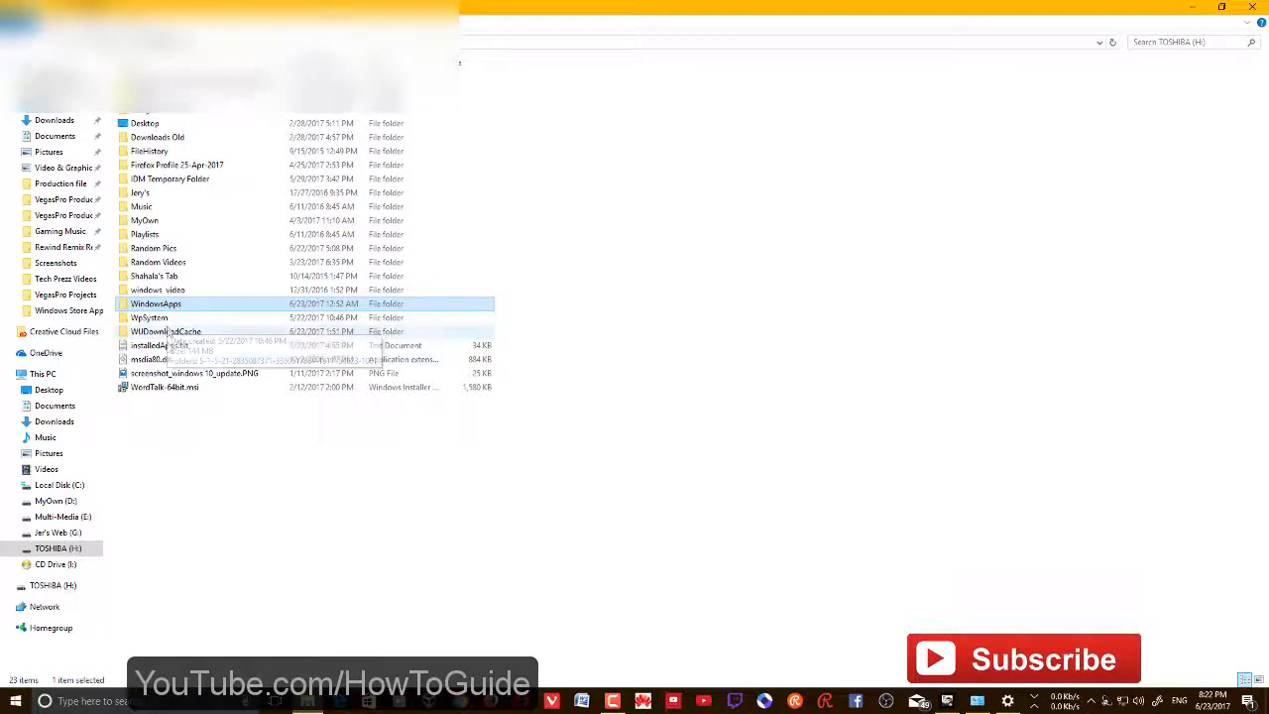
mouse_move(159, 345)
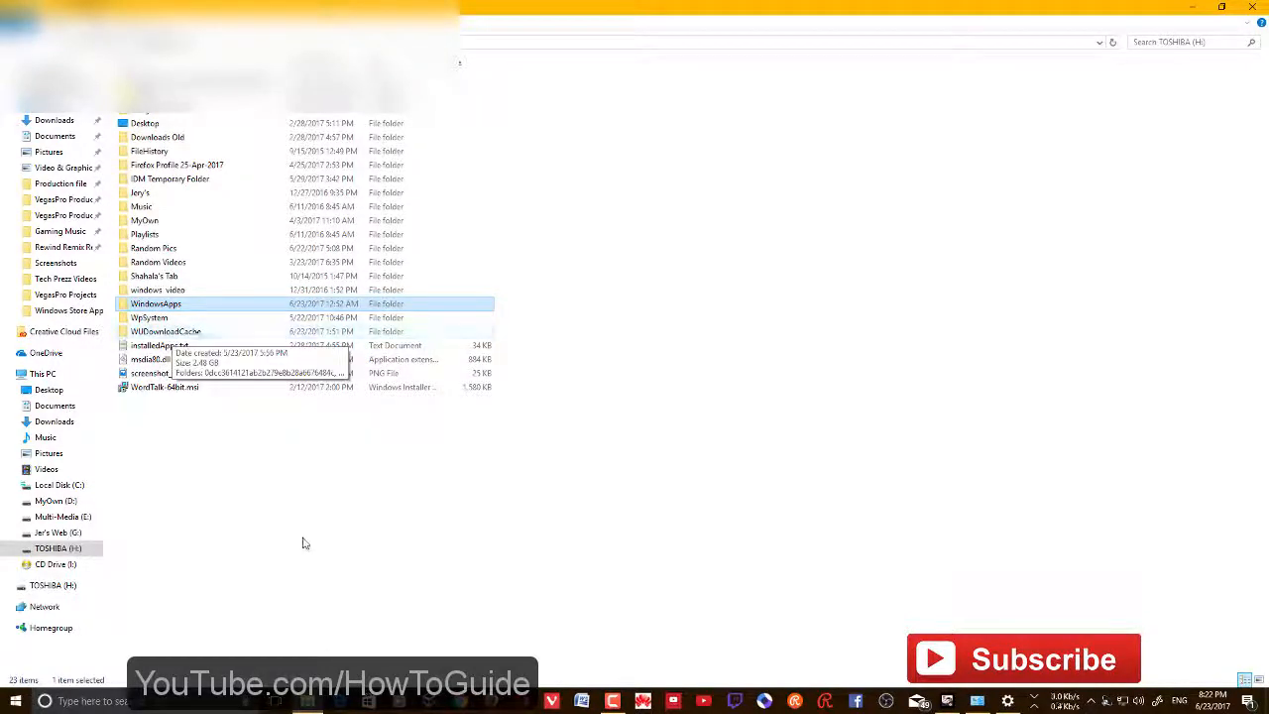
mouse_move(327, 547)
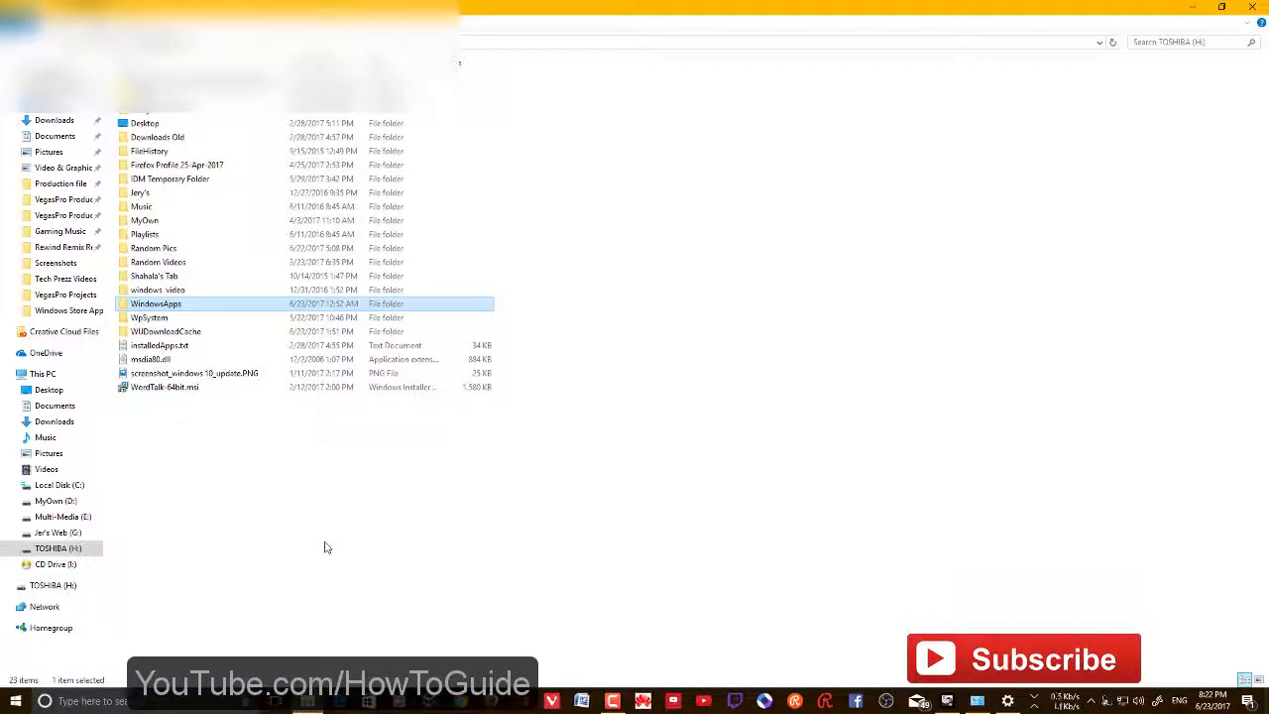
mouse_move(353, 547)
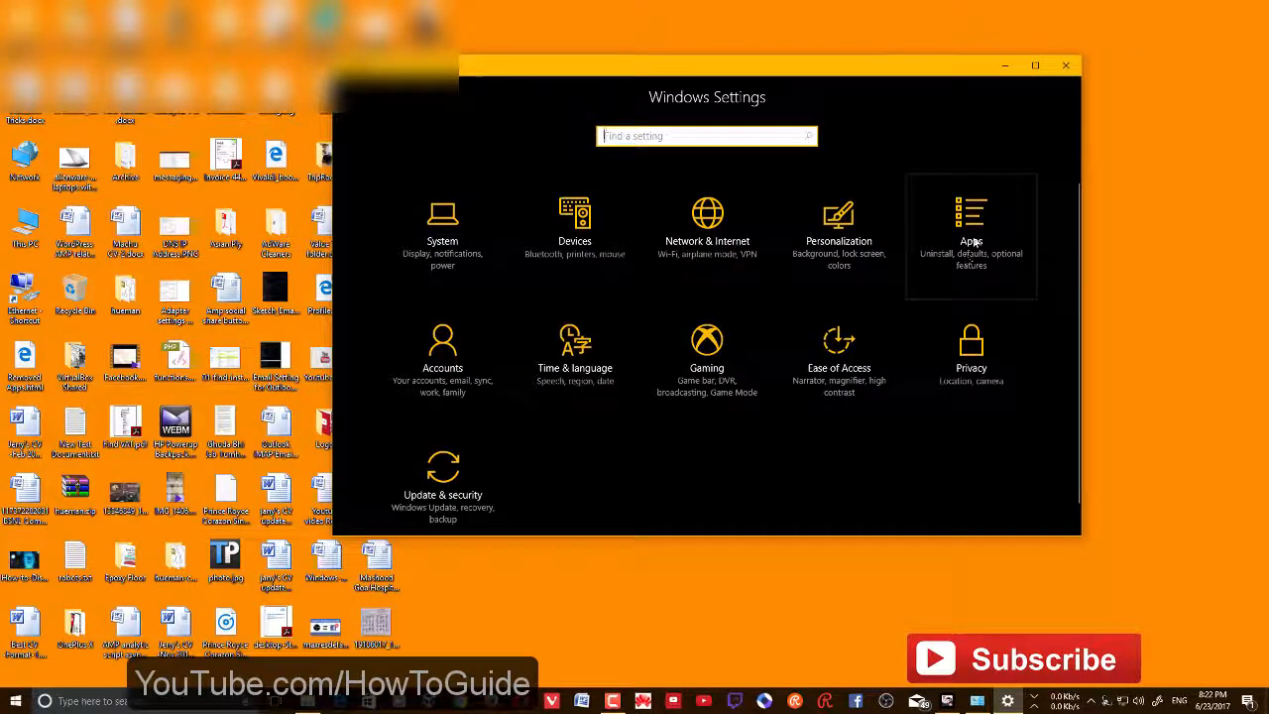
- Return to Settings home and reach the Apps & features installed-apps list
click(972, 234)
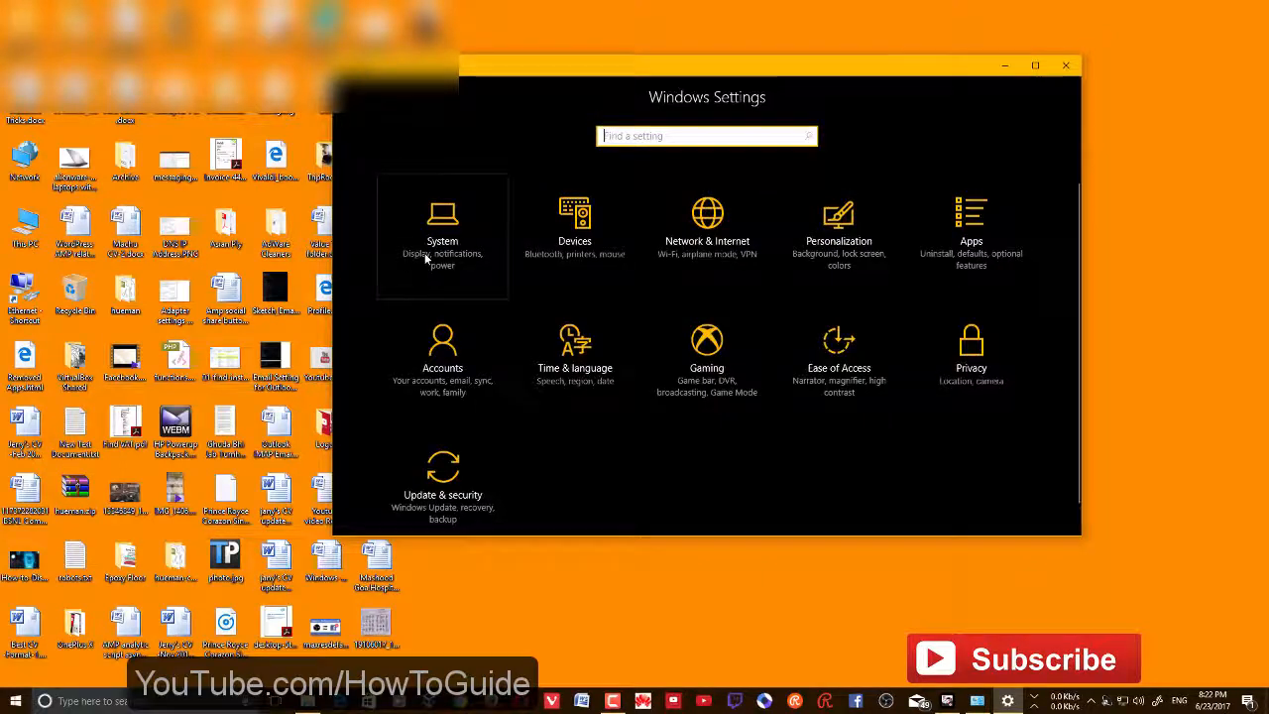
click(442, 238)
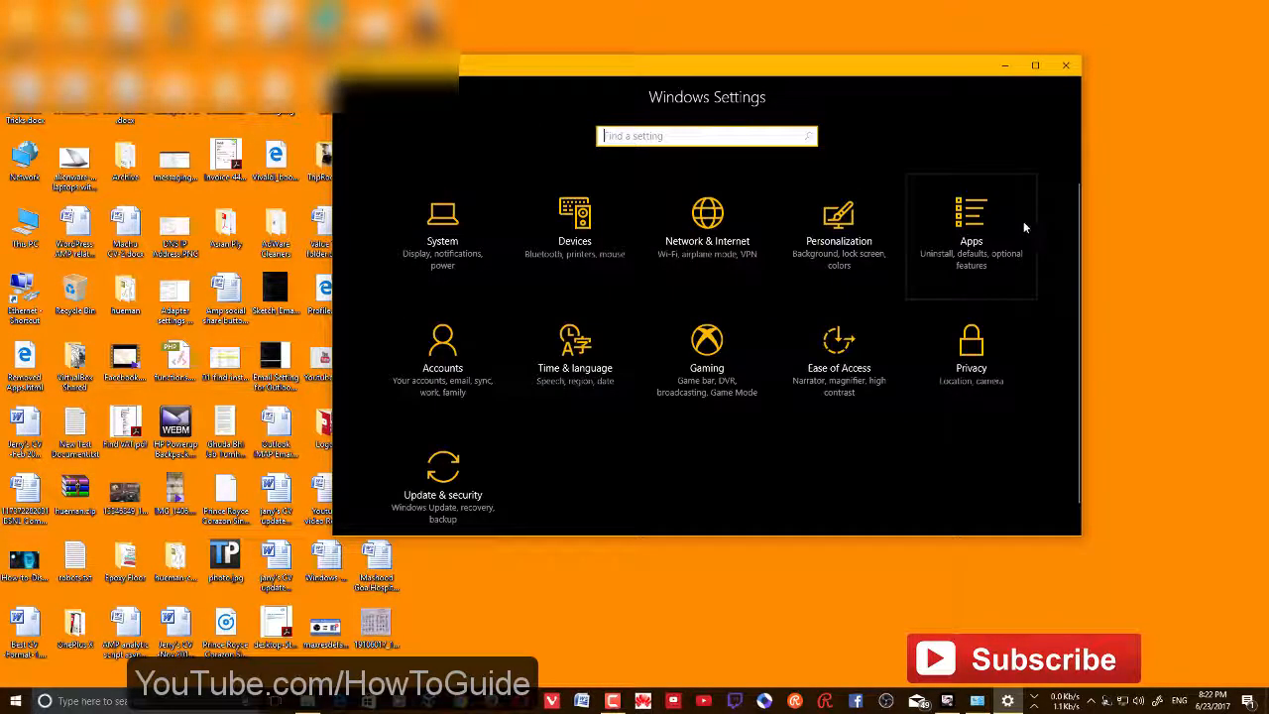
click(972, 238)
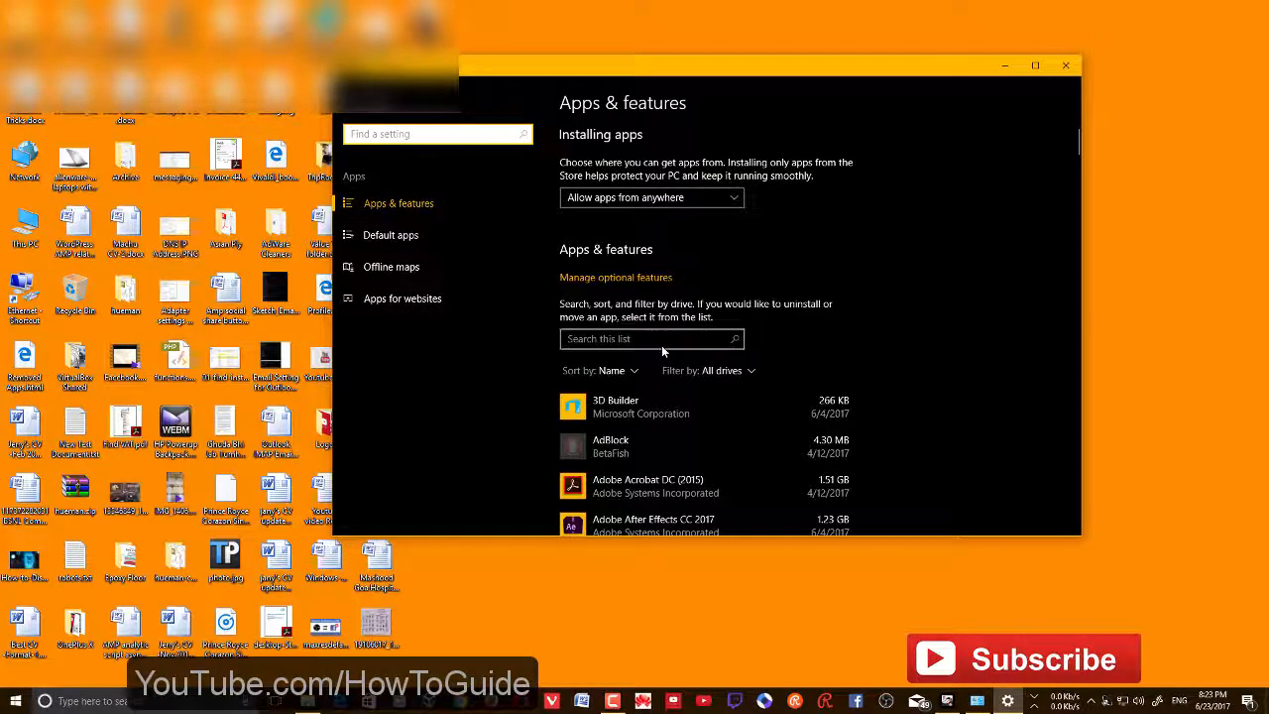
- Find Asphalt 8: Airborne in the installed apps and expand its Move and Uninstall options
click(650, 337)
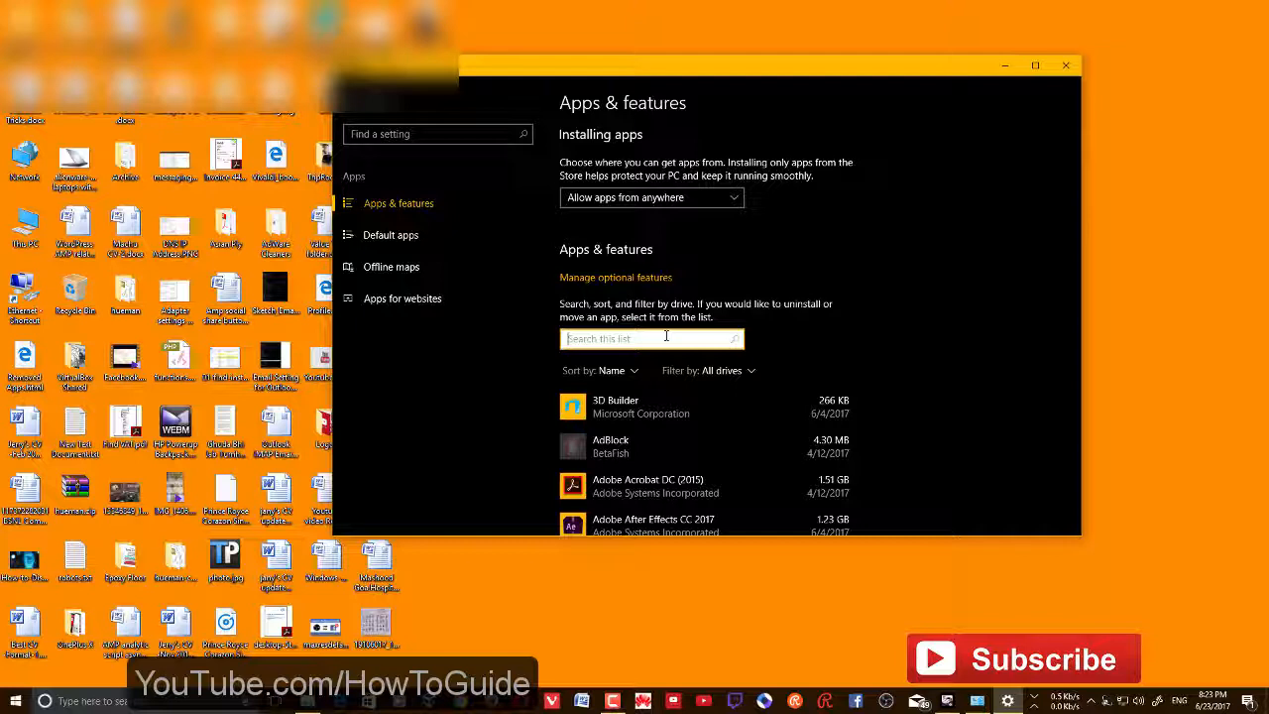
text(a)
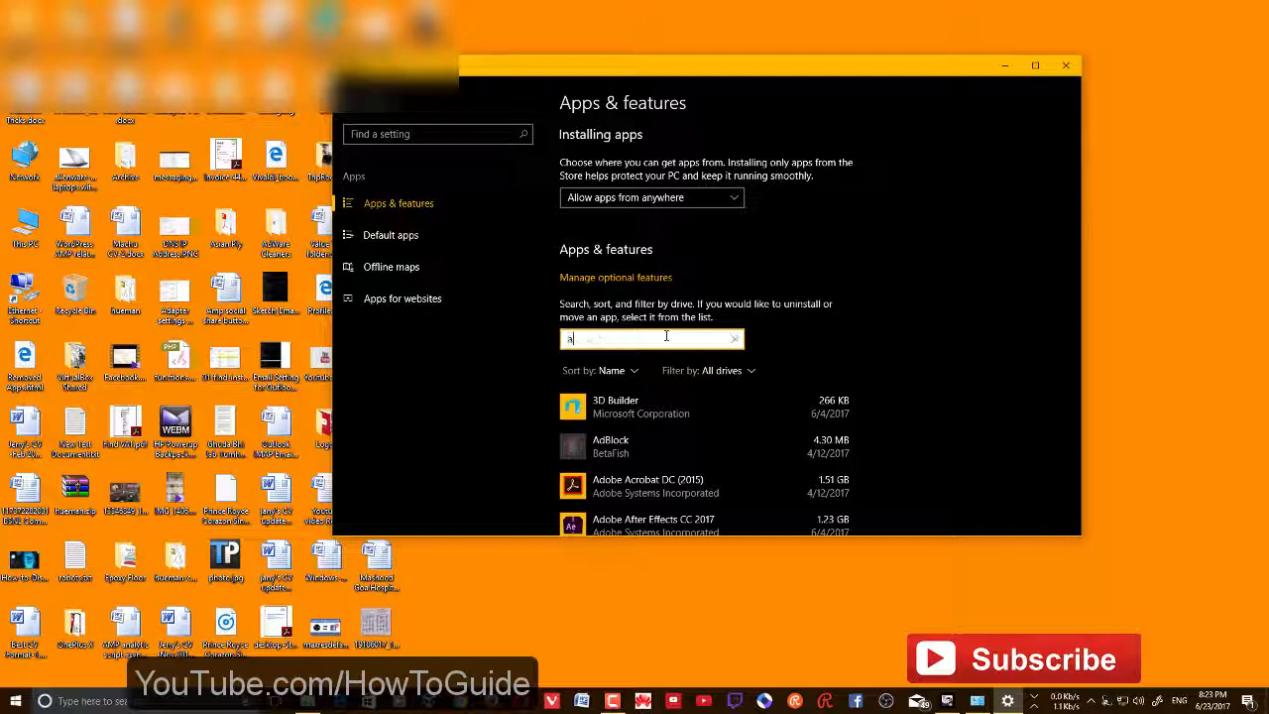
key(Backspace)
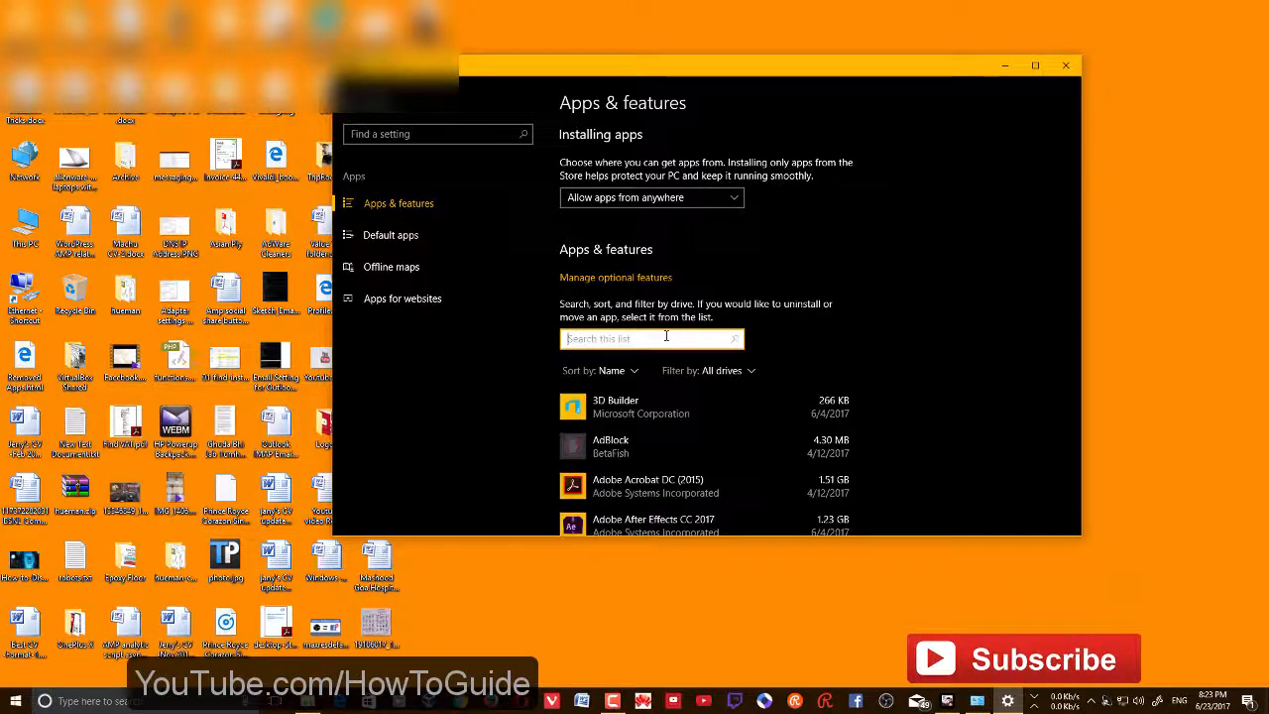
scroll(down, 3)
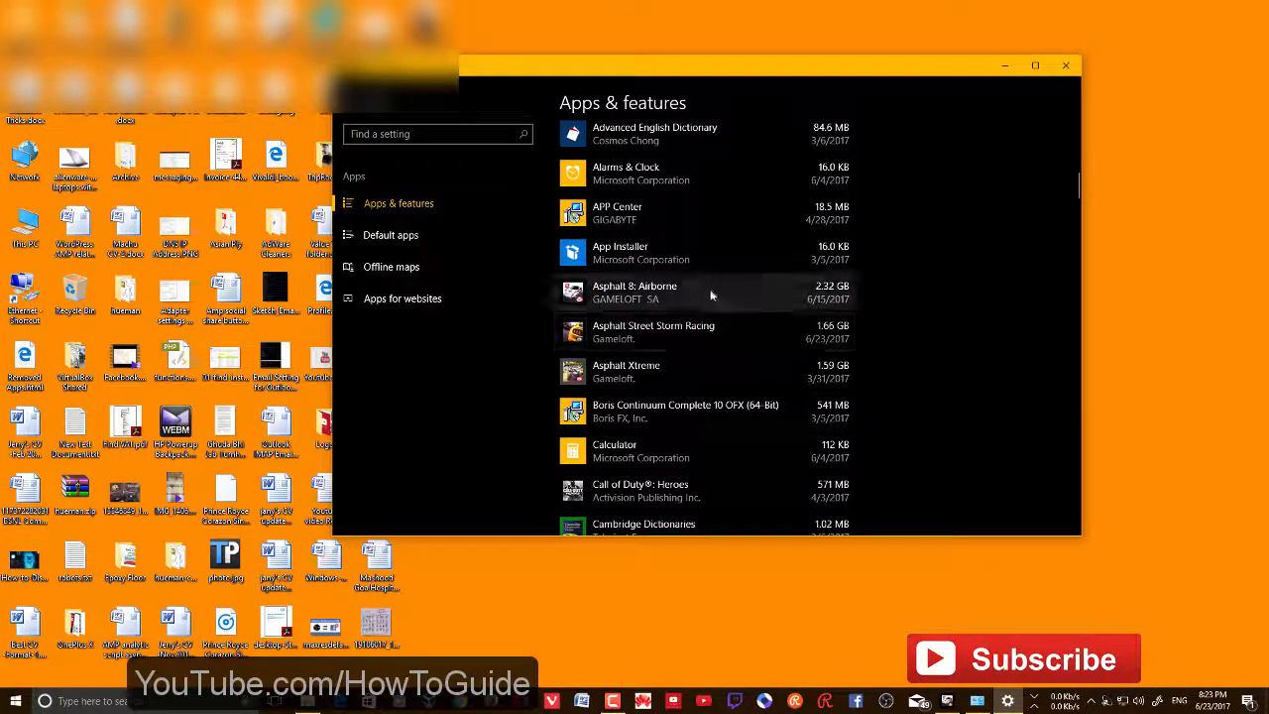
click(703, 291)
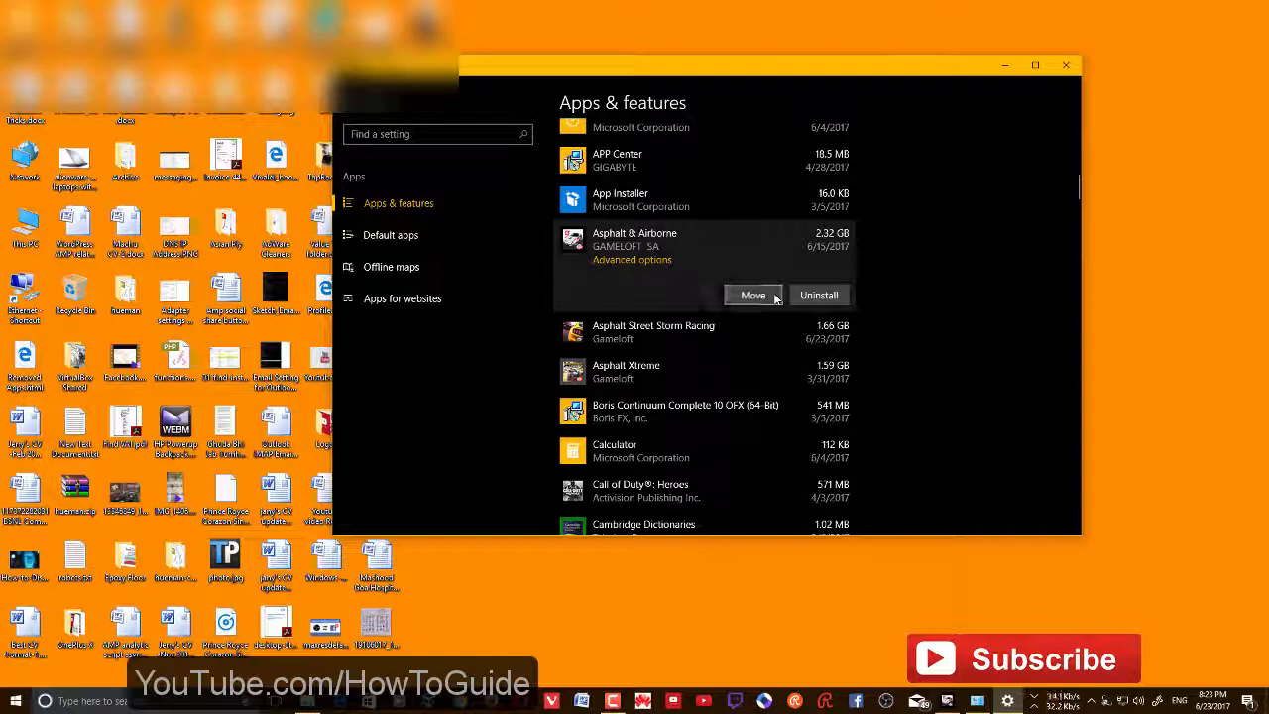
- Start moving Asphalt 8: Airborne with MyOwn (D:) chosen as the destination drive
click(753, 294)
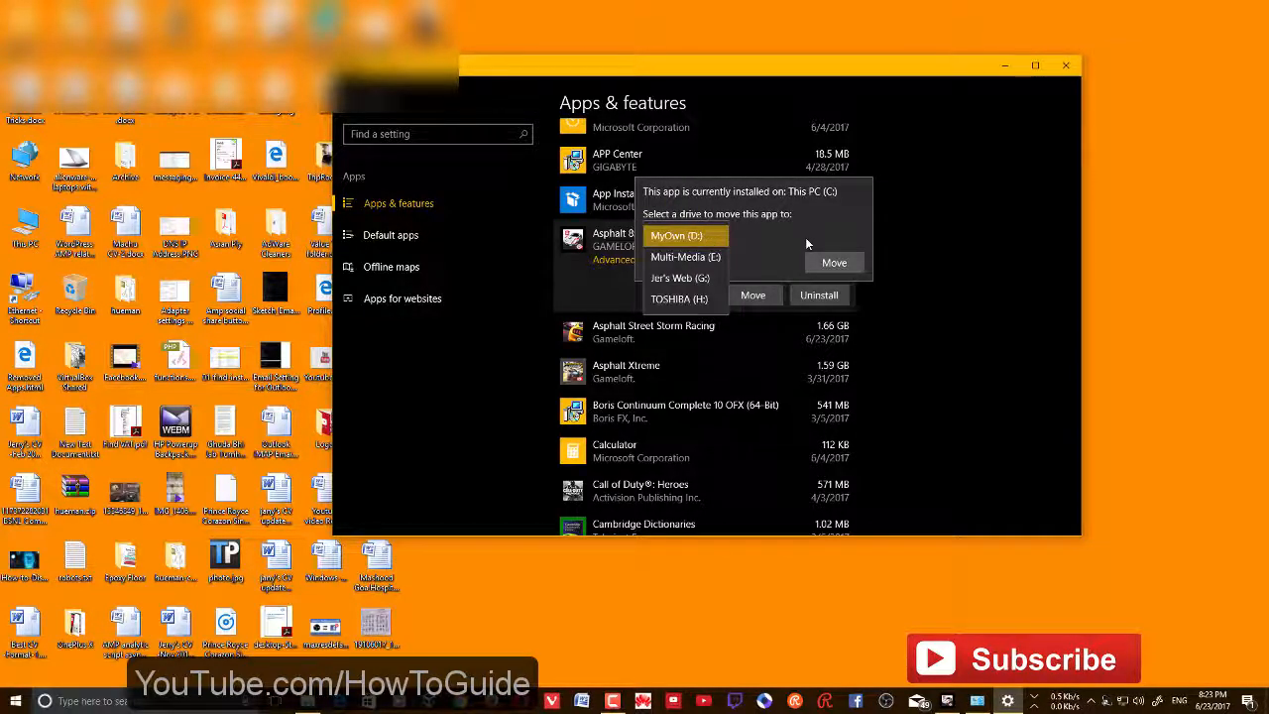
click(678, 234)
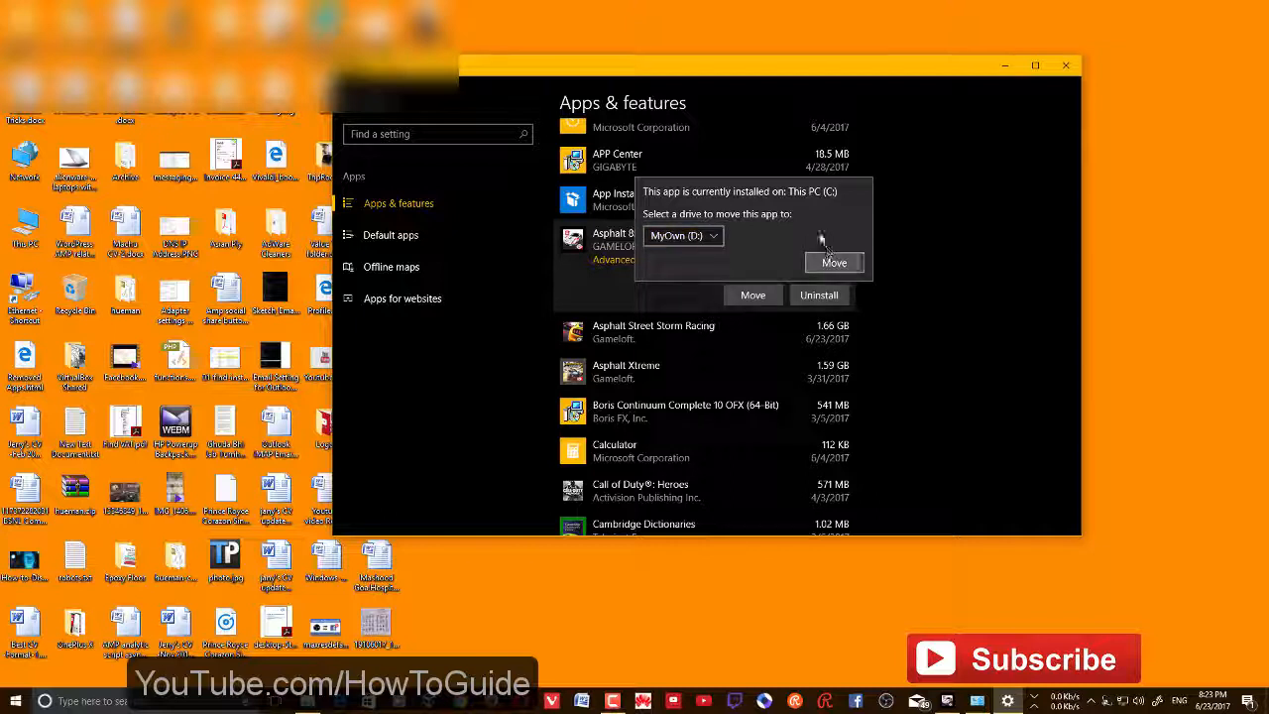